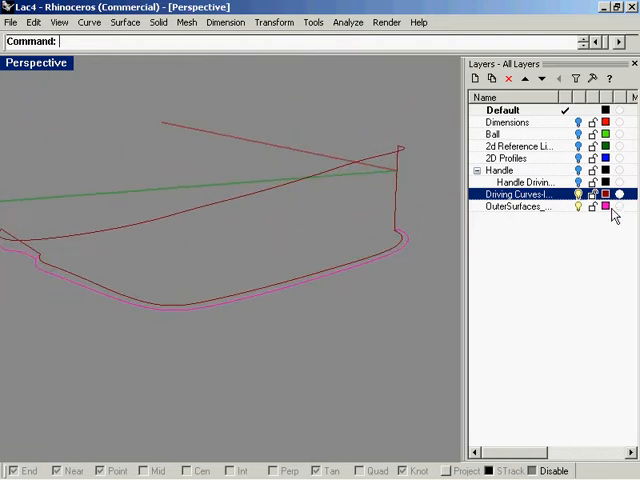
Step: Select the front rim curve and start moving it against the outer surface edge
left_click(578, 208)
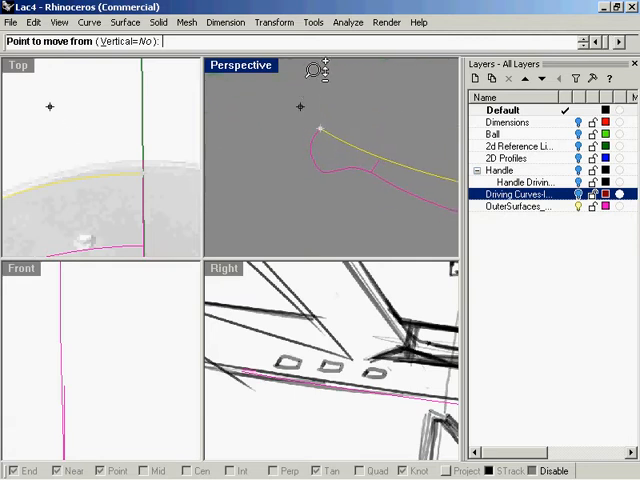
Step: Copy the throat curve, then maximize the Top viewport over the reference image
left_click(135, 160)
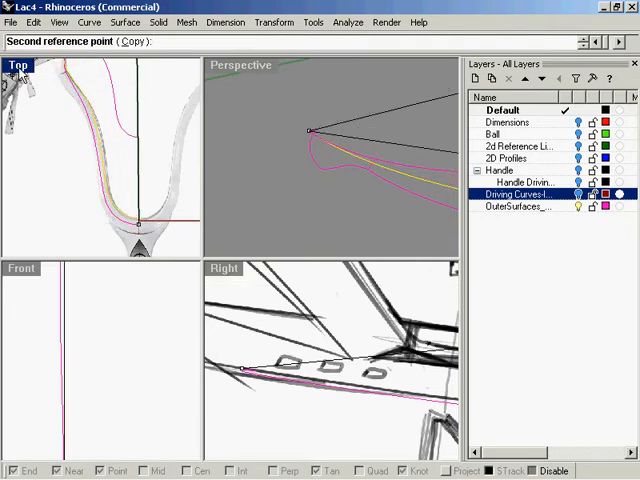
double_click(17, 64)
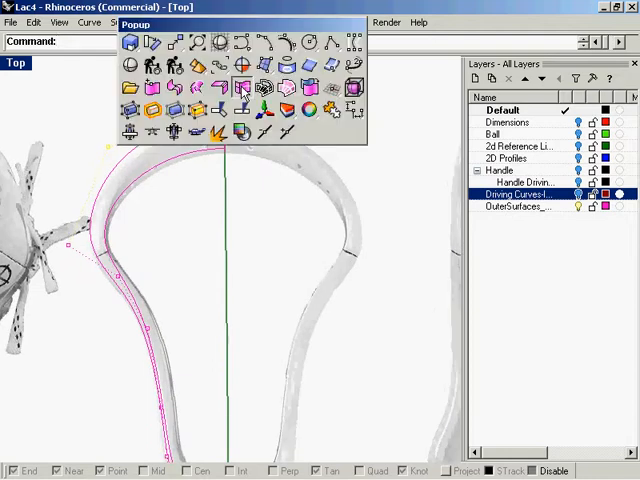
mouse_move(245, 90)
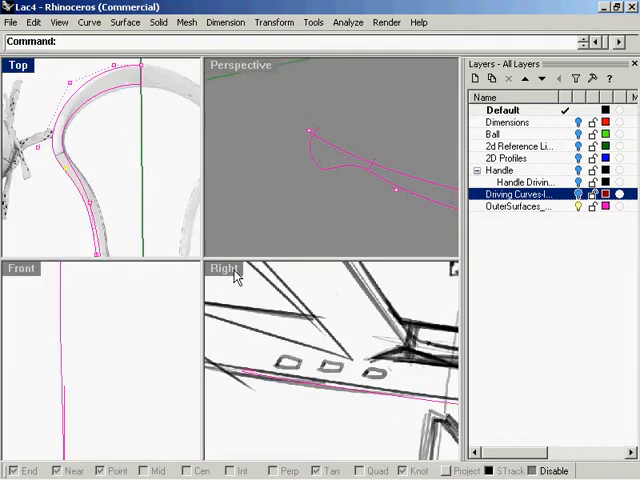
Step: Maximize the Right view and drag control points to follow the side profile sketch
double_click(223, 267)
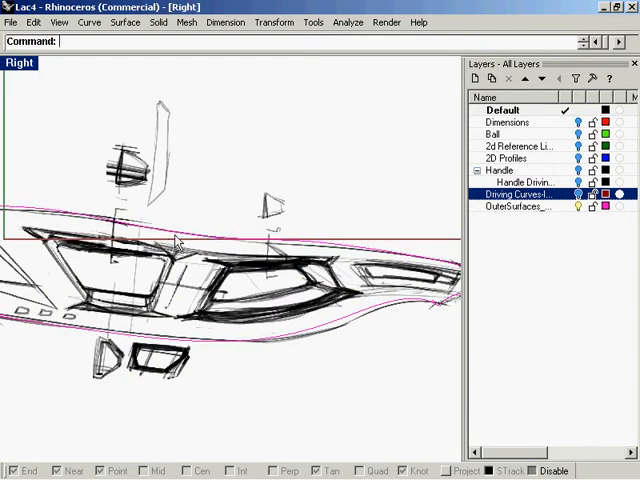
left_click_drag(180, 235, 180, 232)
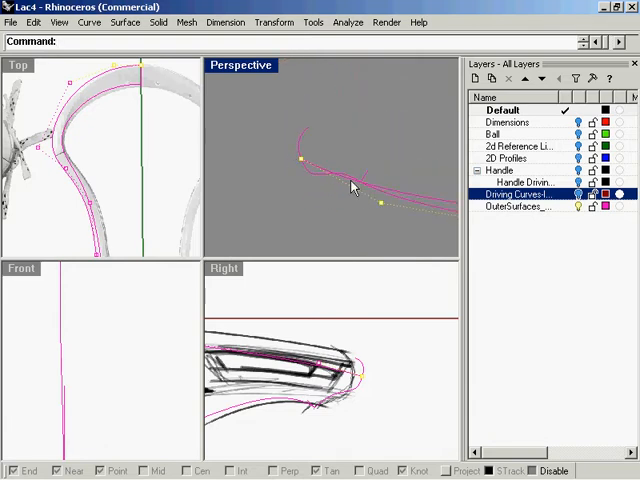
mouse_move(419, 190)
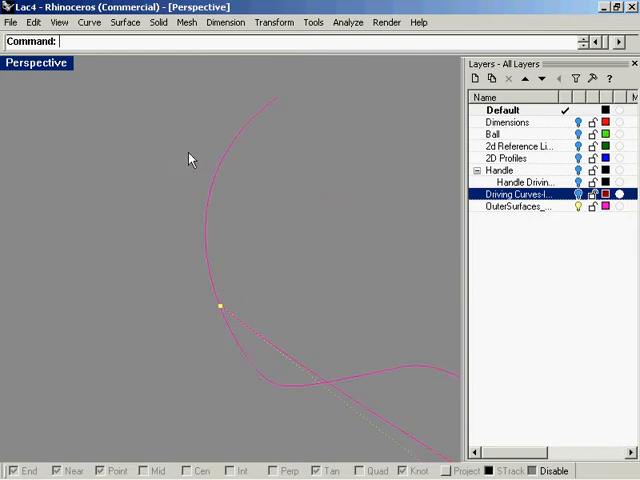
Step: Drag control points in Perspective so the curve follows the bottom driving curve
left_click_drag(221, 305, 57, 192)
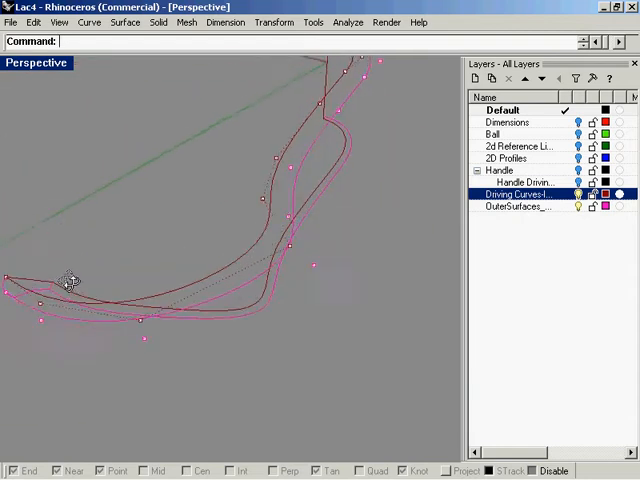
Step: Nudge control points until the pink curve hugs the brown rim curve, then restore four views
left_click_drag(70, 280, 48, 358)
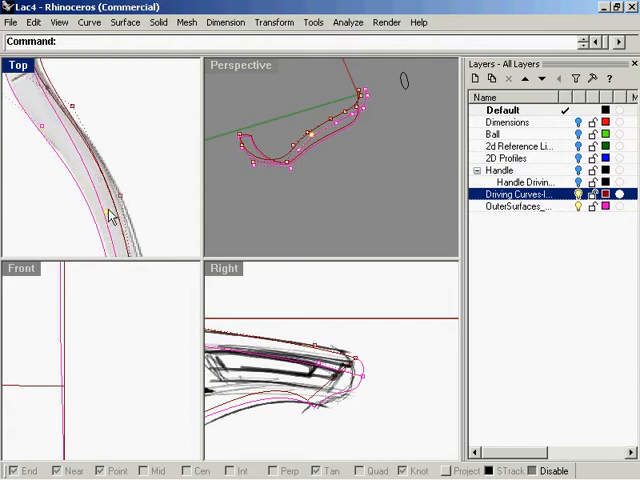
left_click_drag(105, 205, 85, 190)
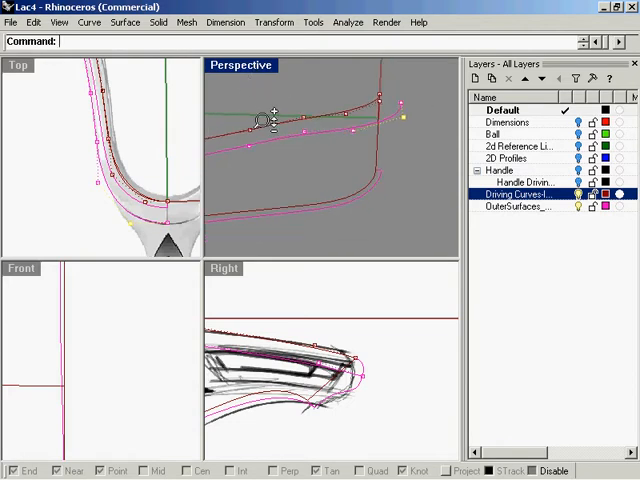
double_click(241, 64)
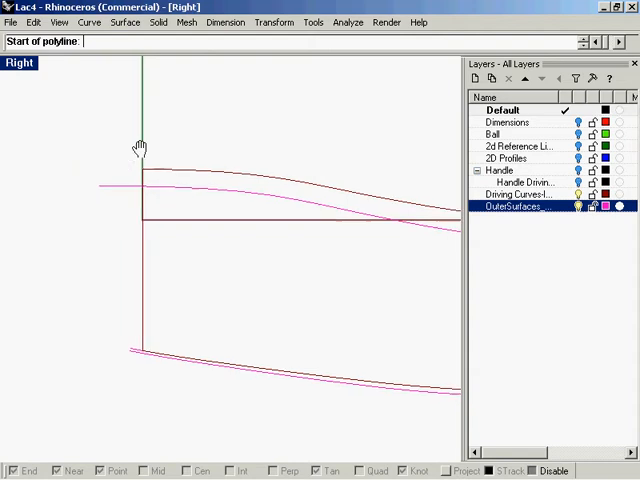
Step: Draw the angled side-profile polyline ending at the pink bottom curve's endpoint
left_click(142, 145)
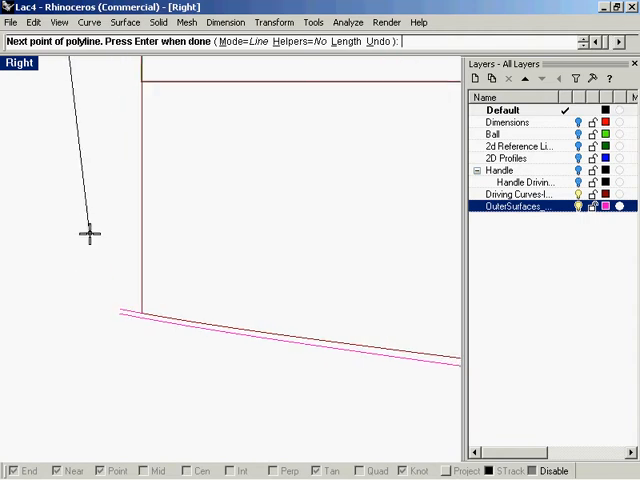
mouse_move(88, 290)
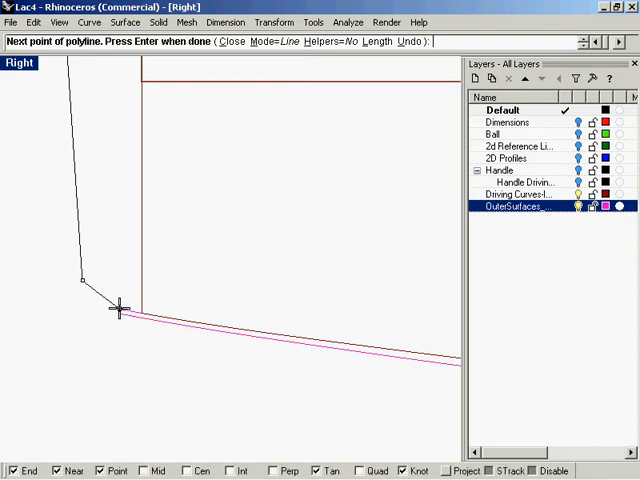
key("Enter")
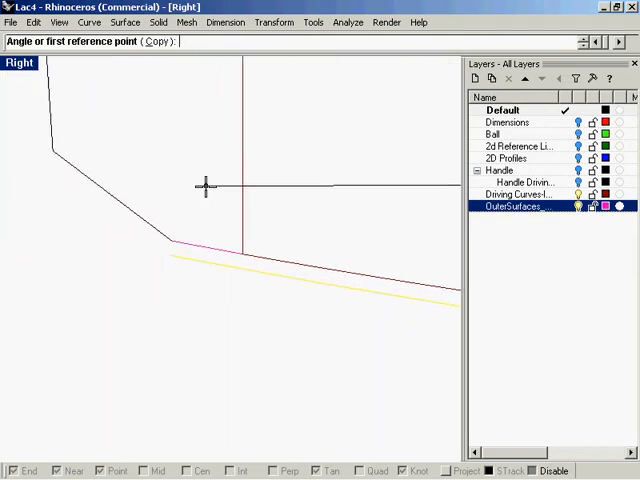
Step: Pick the rotate-copy reference on the rim curve point and maximize the Perspective view
left_click(162, 255)
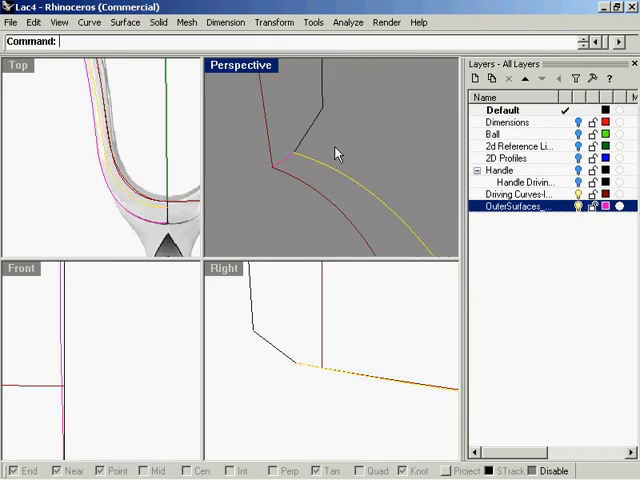
right_click(335, 152)
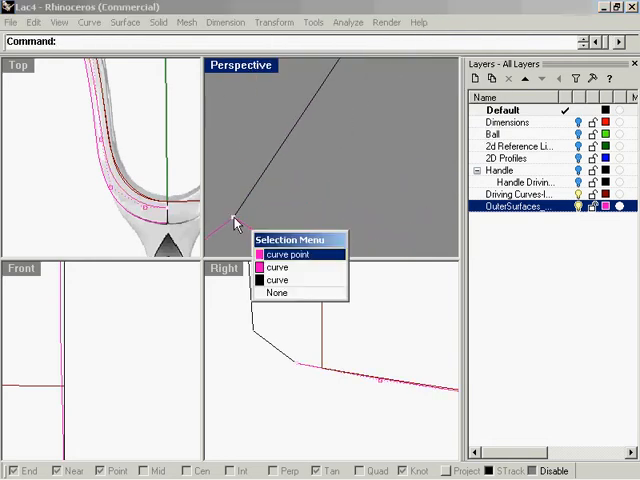
left_click(291, 254)
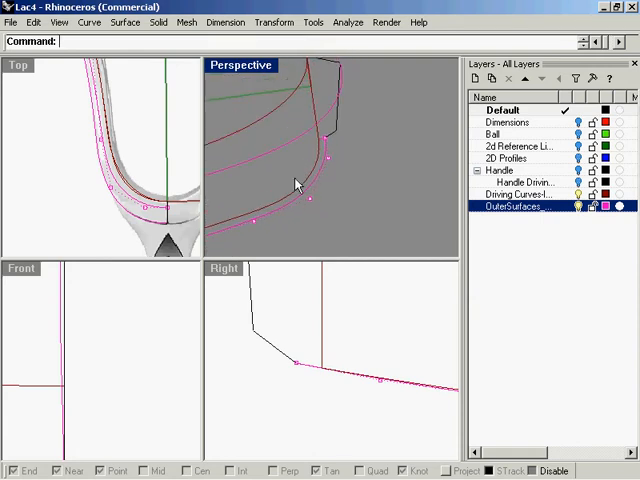
double_click(241, 64)
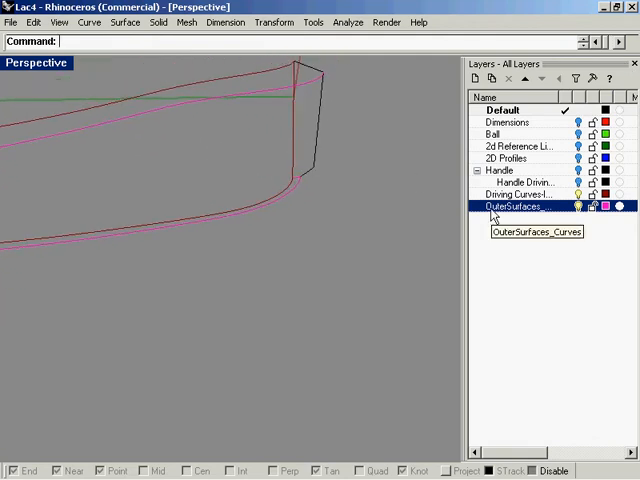
Step: Make OuterSurfaces_Curves the current layer from its context menu
right_click(515, 206)
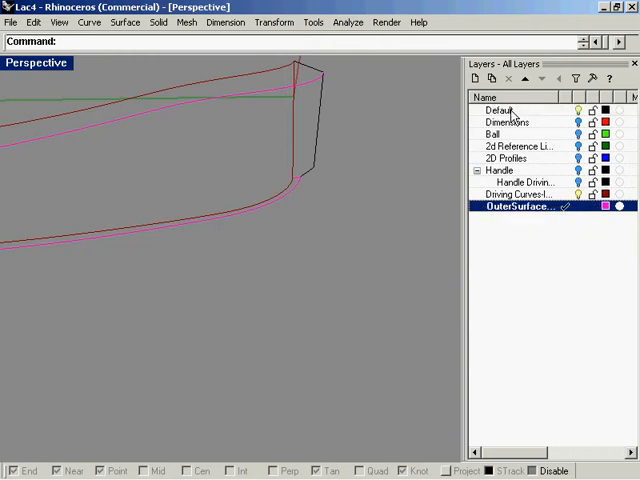
right_click(513, 207)
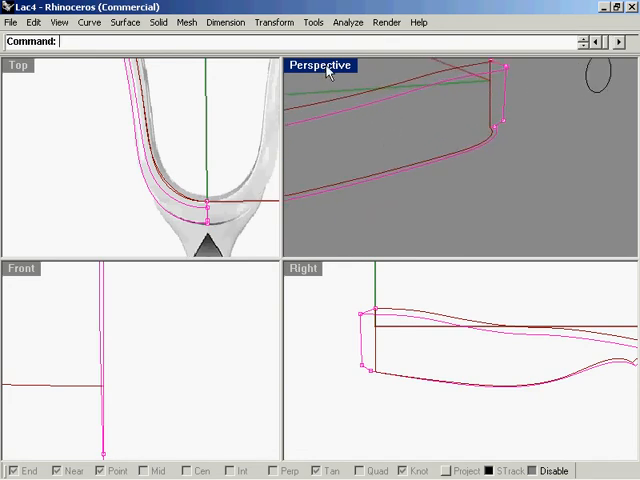
double_click(320, 65)
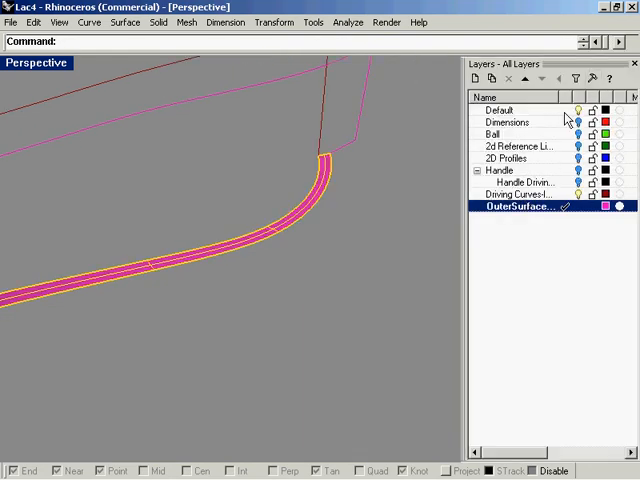
Step: Create a grey OuterSurfaces layer, set it current and move the bottom-rim surface onto it
right_click(500, 111)
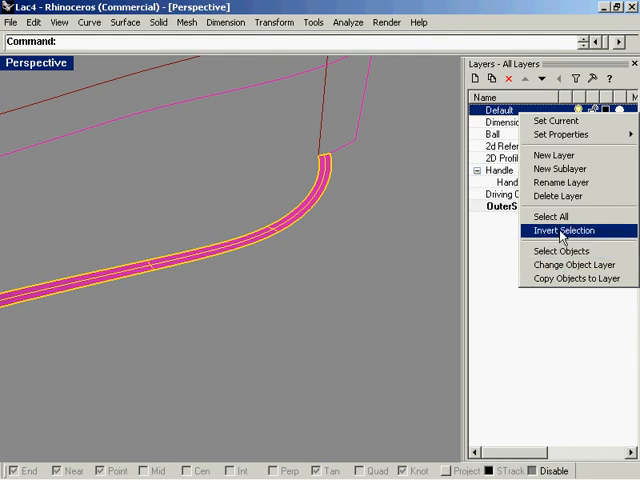
mouse_move(560, 196)
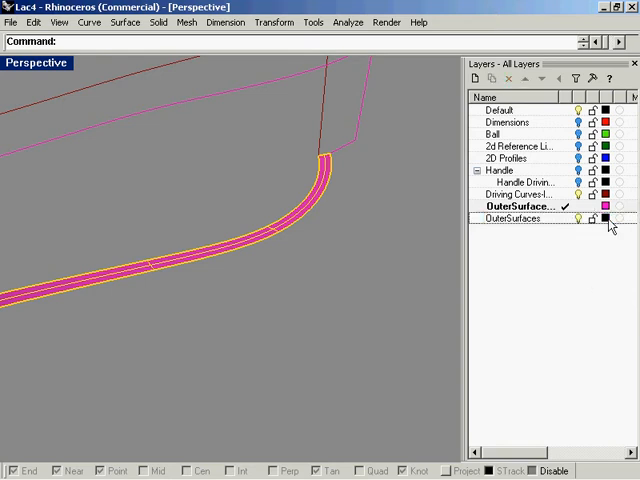
left_click(604, 219)
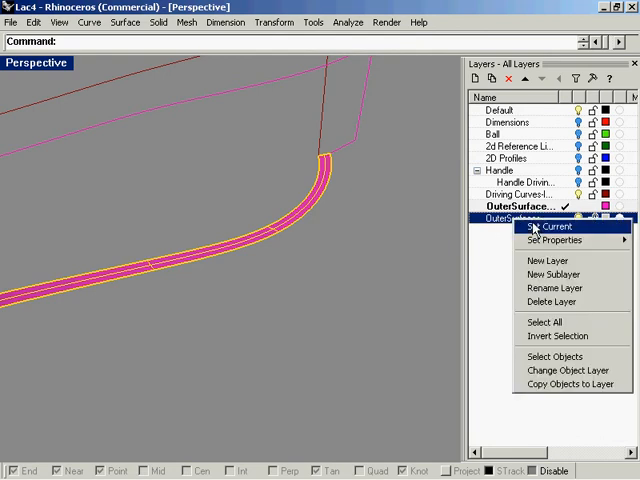
left_click(539, 225)
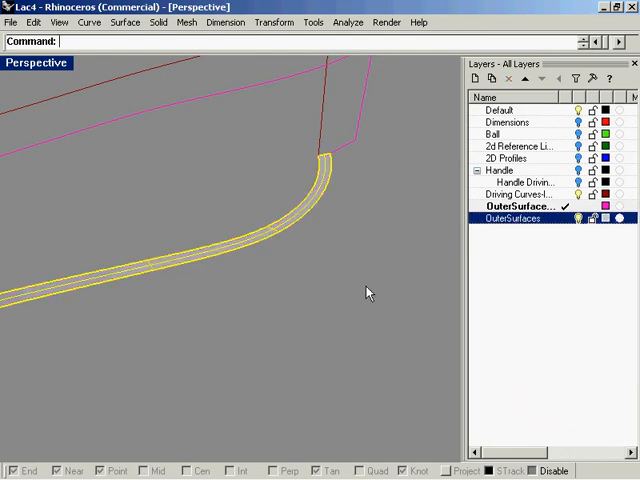
right_click(512, 218)
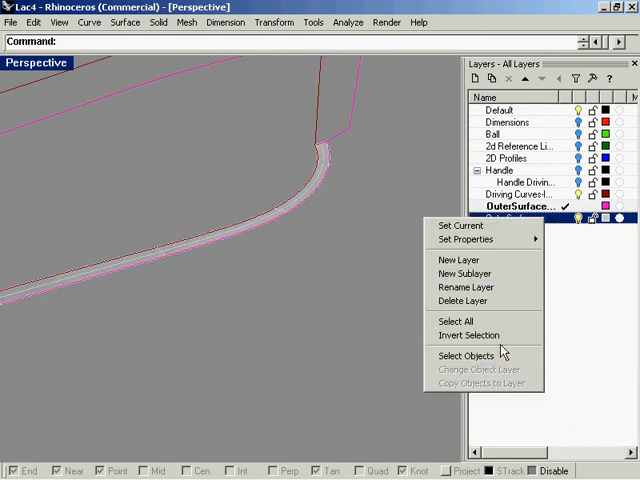
mouse_move(483, 321)
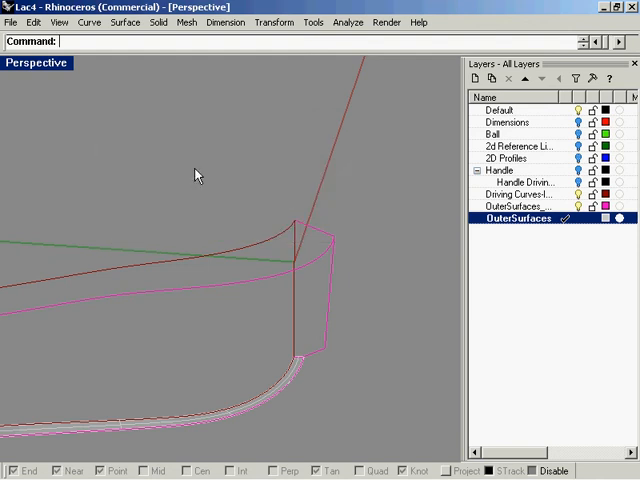
Step: Set OuterSurfaces_Curves current again from the popup toolbar and begin the rim-corner arc
left_click(197, 175)
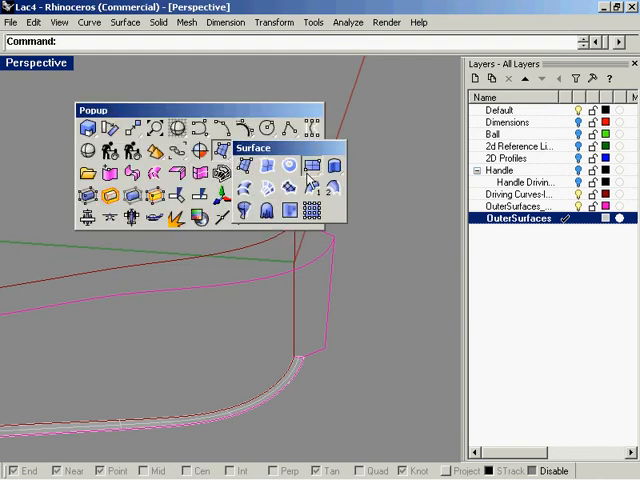
left_click(311, 208)
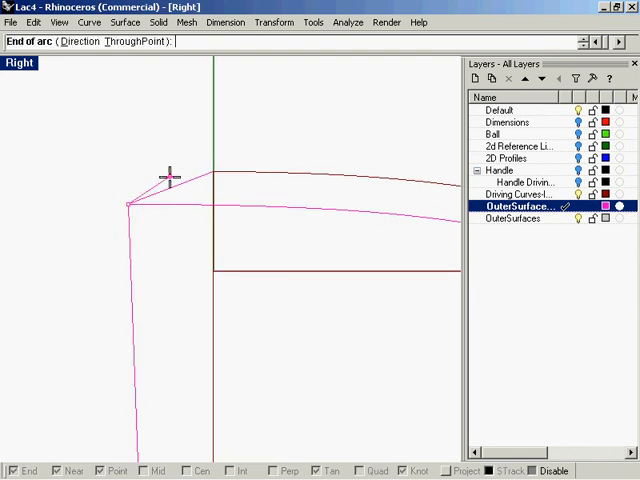
Step: Complete the chamfer arc rounding the rim's top corner in the Right viewport
left_click(168, 185)
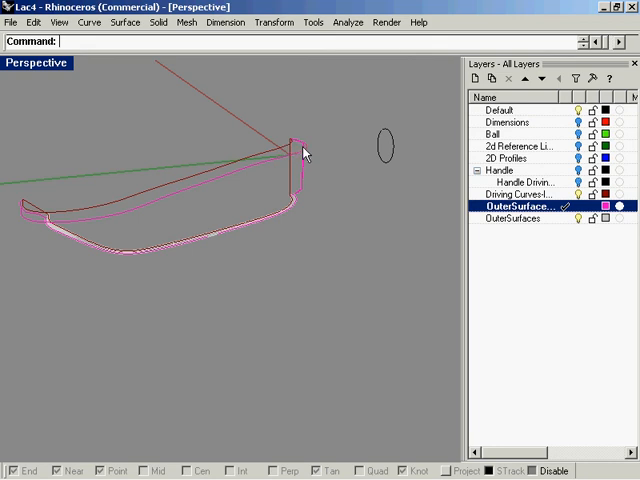
mouse_move(68, 251)
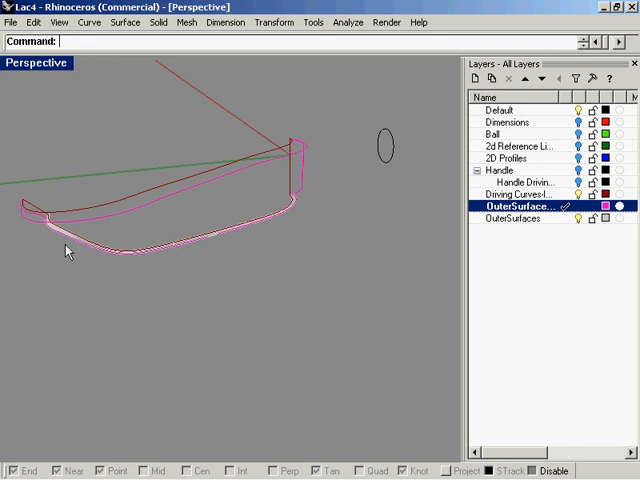